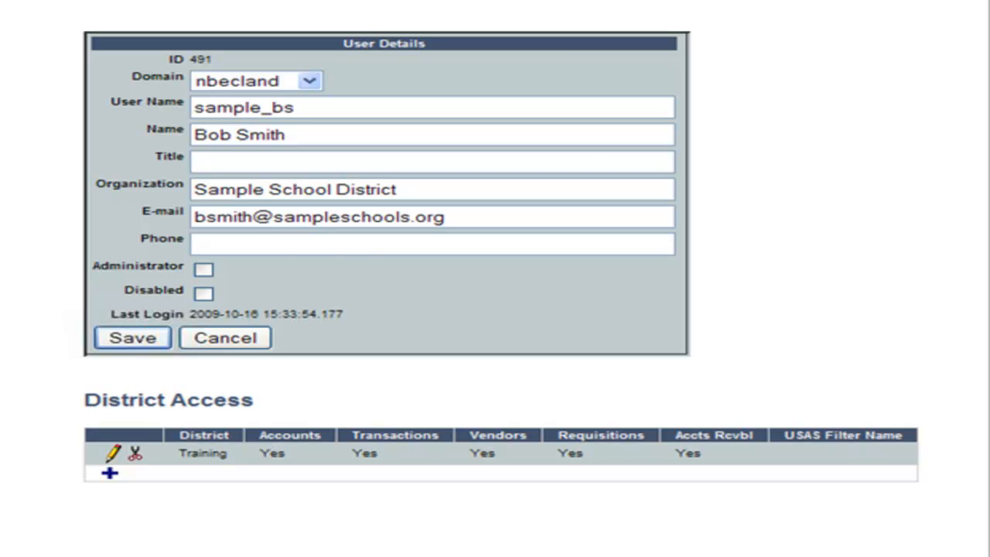
mouse_move(495, 147)
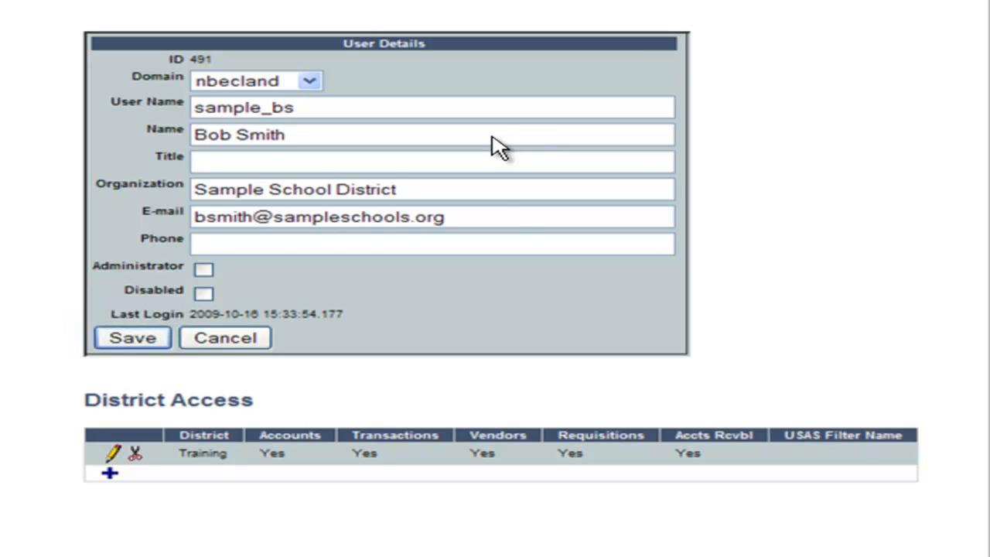
mouse_move(508, 225)
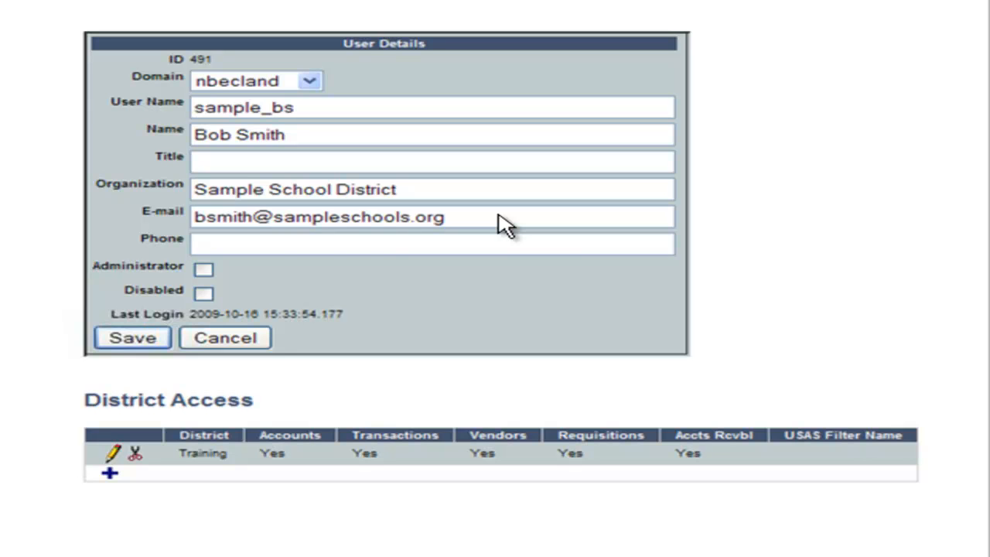
mouse_move(903, 249)
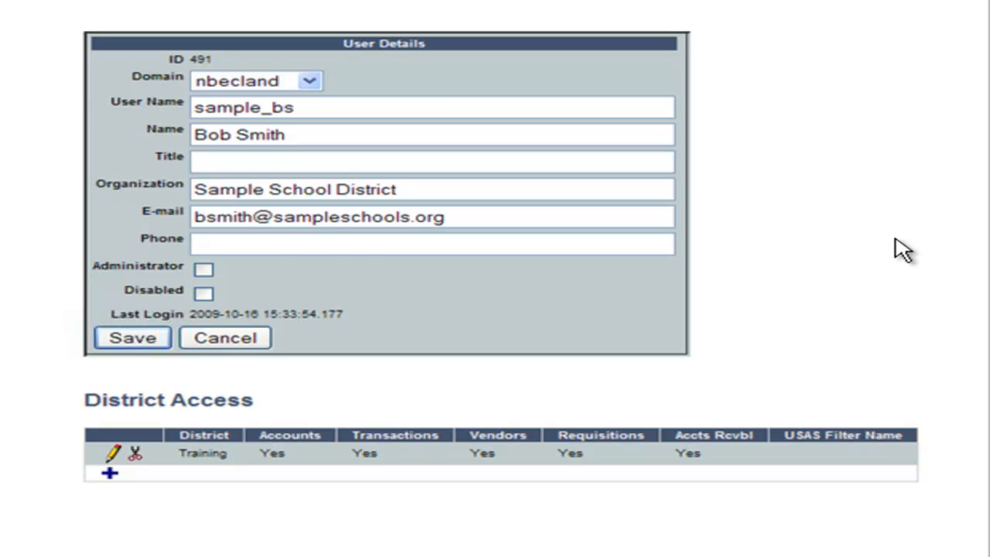
mouse_move(863, 282)
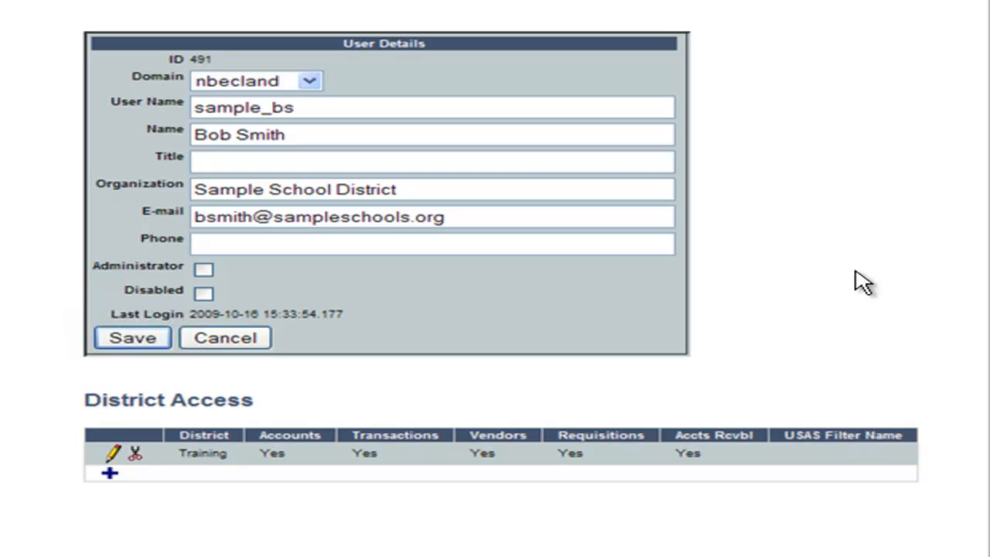
mouse_move(294, 456)
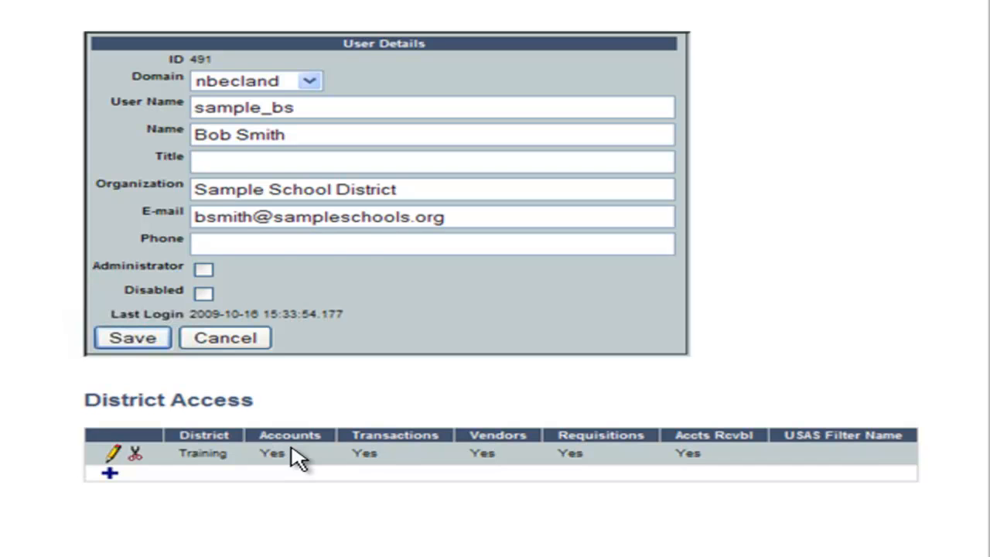
mouse_move(384, 461)
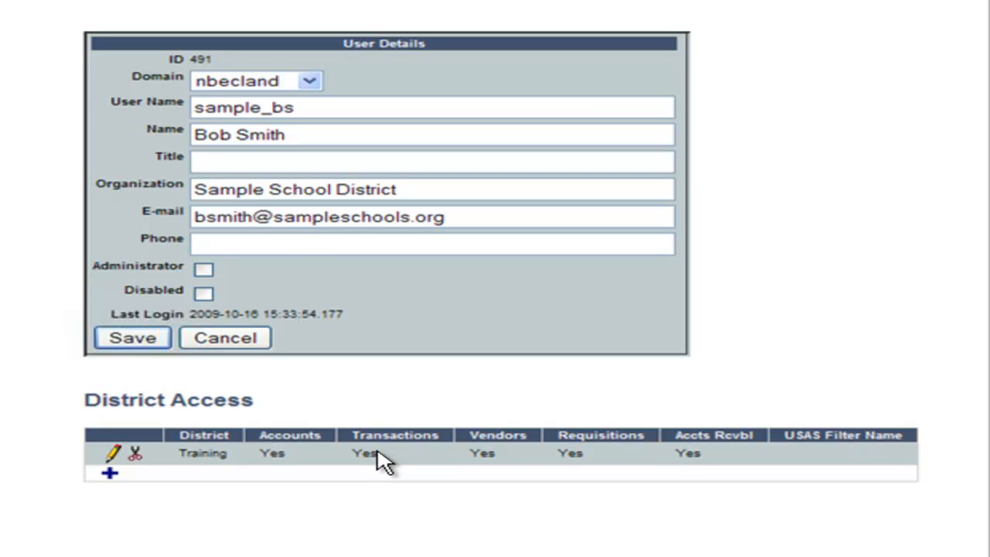
mouse_move(483, 461)
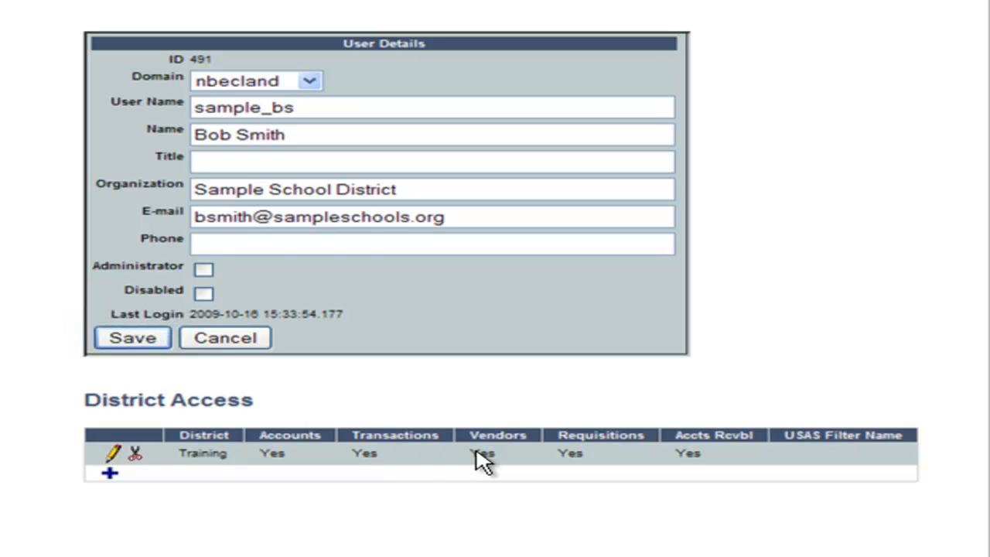
mouse_move(574, 455)
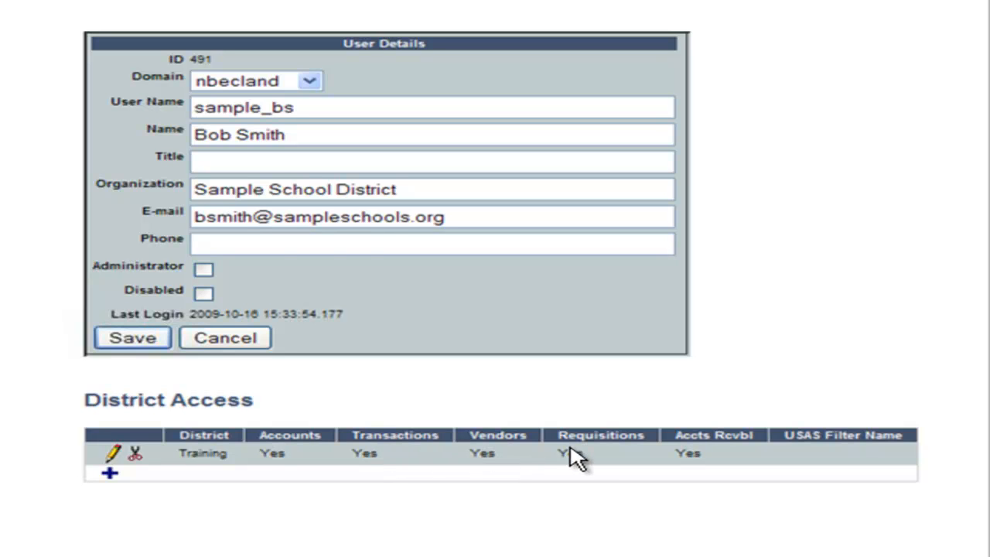
mouse_move(585, 456)
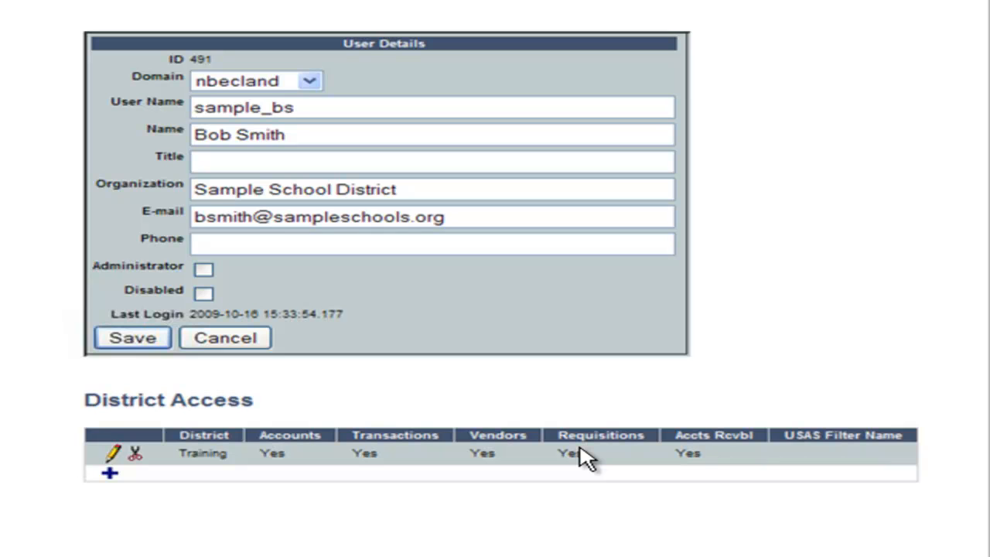
mouse_move(673, 457)
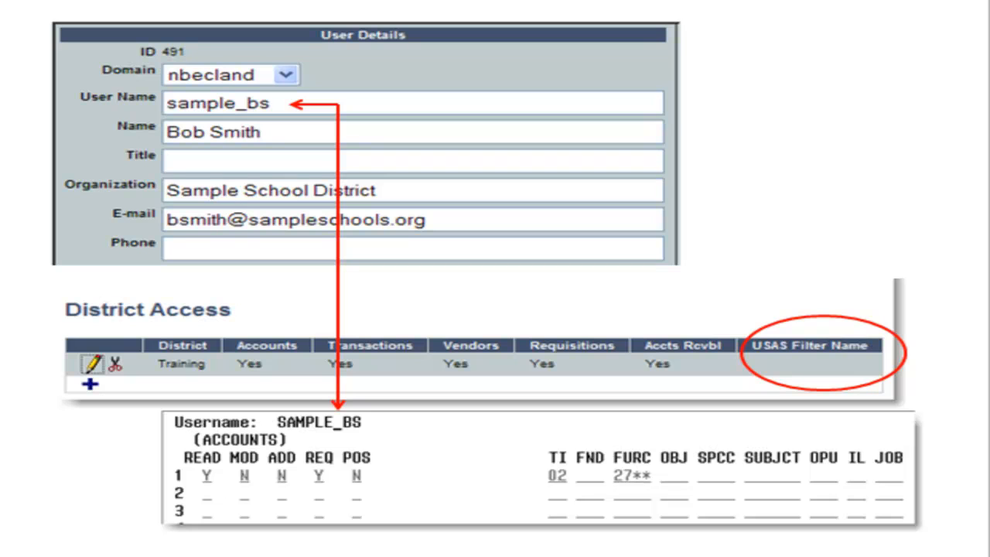
mouse_move(704, 476)
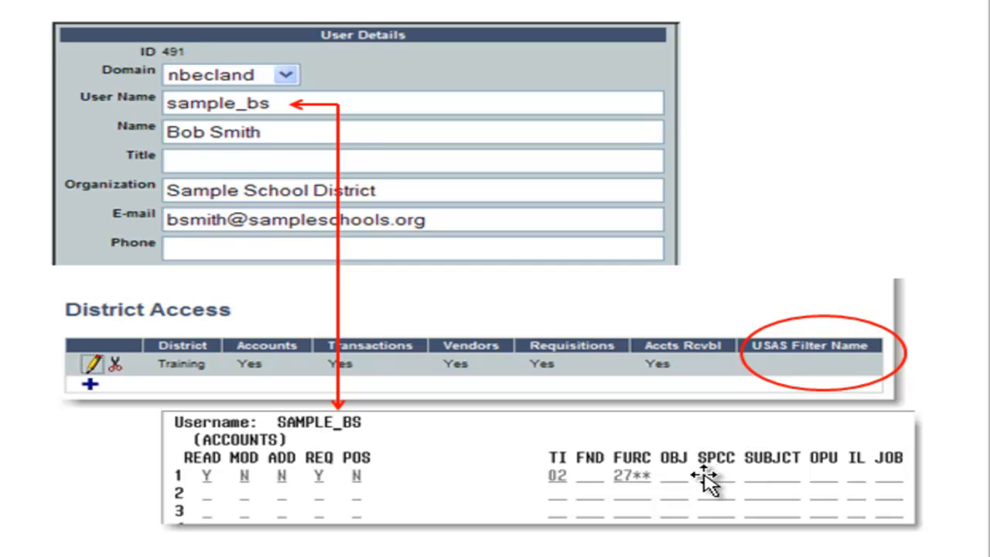
mouse_move(700, 464)
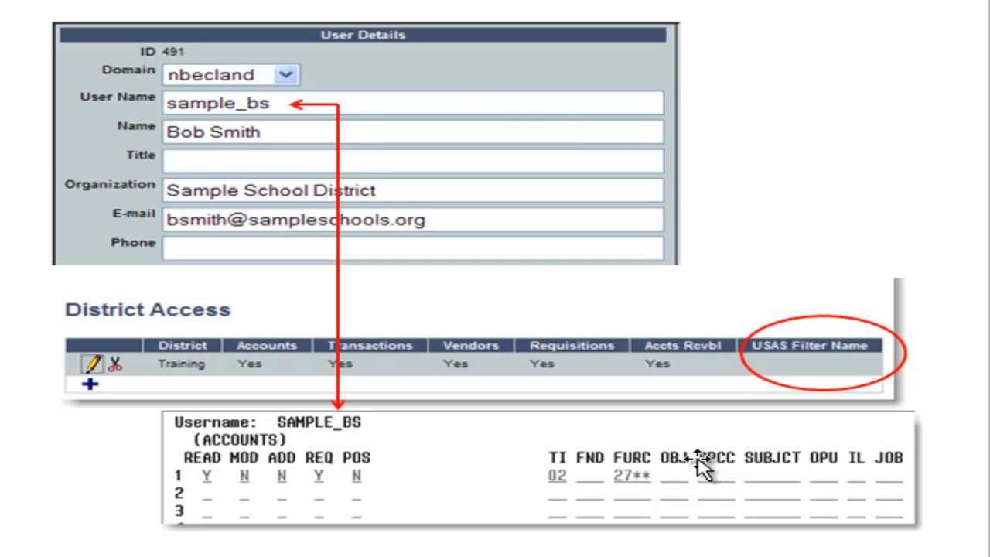
mouse_move(344, 108)
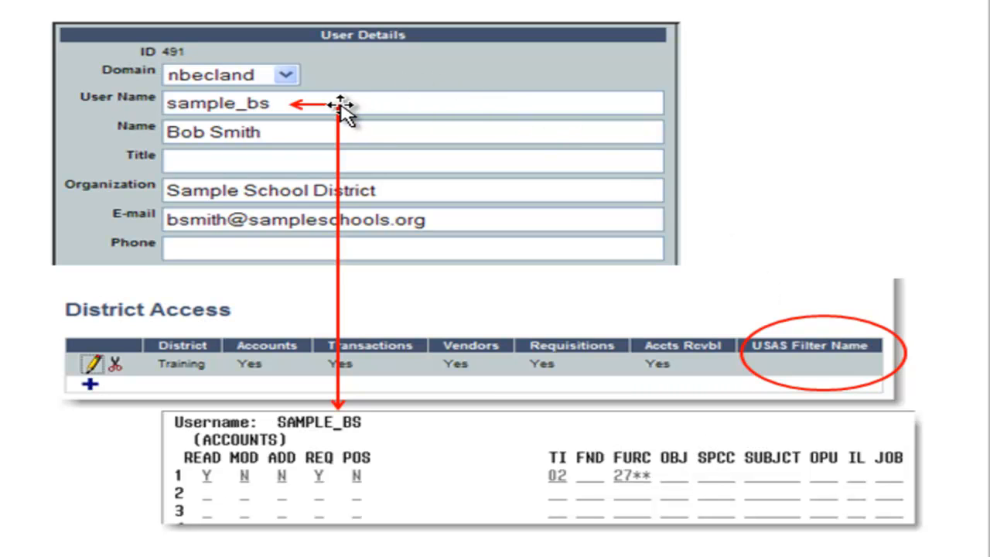
mouse_move(337, 414)
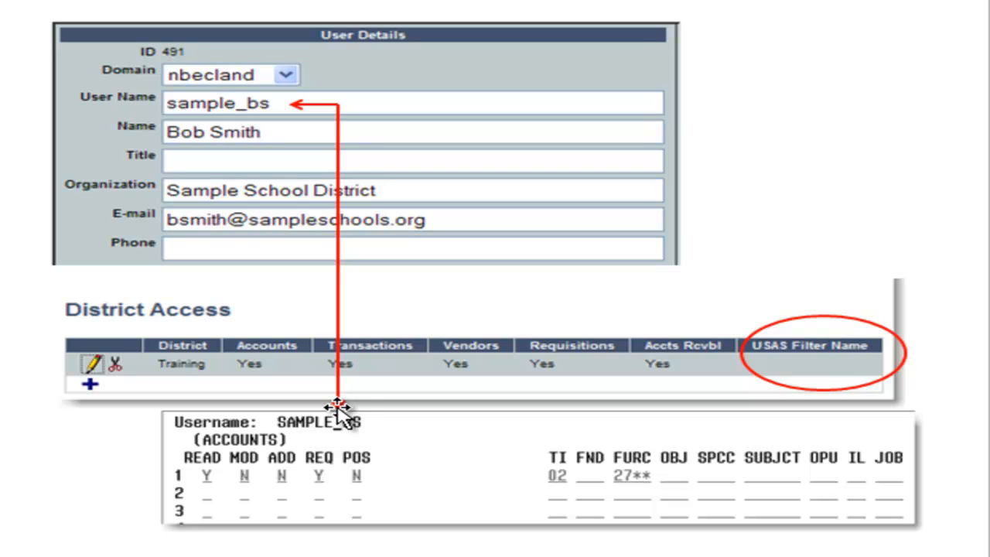